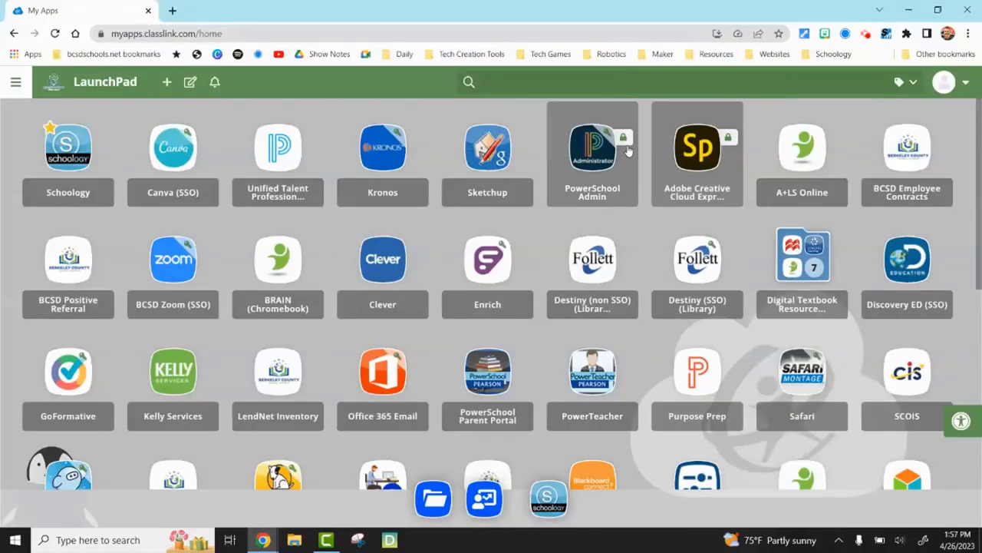
{"action": "mouse_move", "coordinate": [697, 150]}
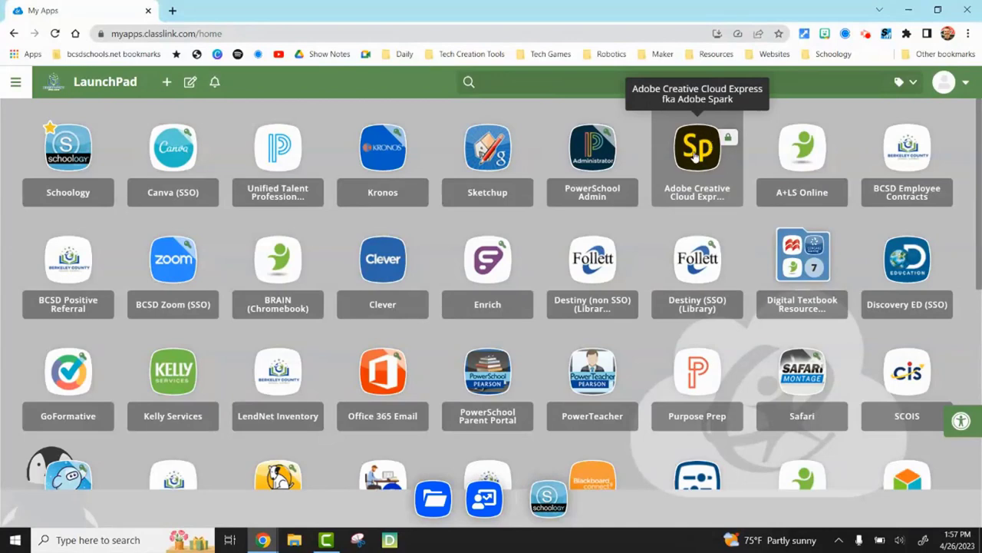
{"action": "mouse_move", "coordinate": [699, 144]}
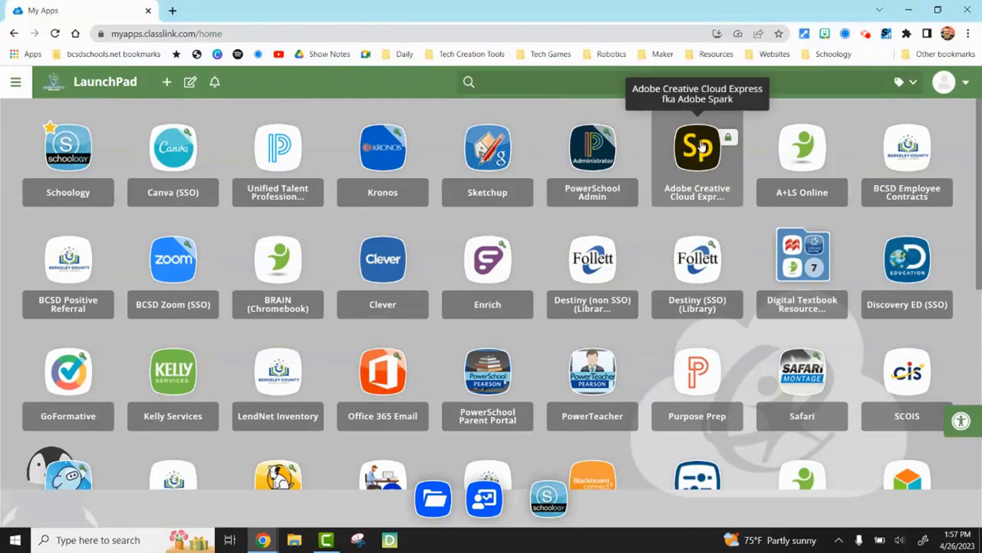
Launch Adobe Creative Cloud Express from the ClassLink LaunchPad app grid
{"action": "left_click", "coordinate": [697, 148]}
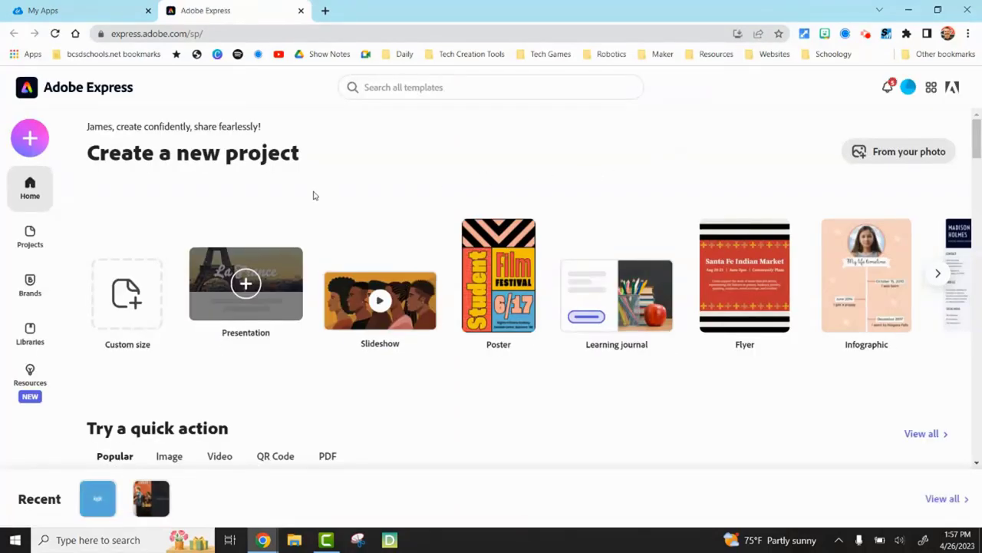
{"action": "mouse_move", "coordinate": [263, 361]}
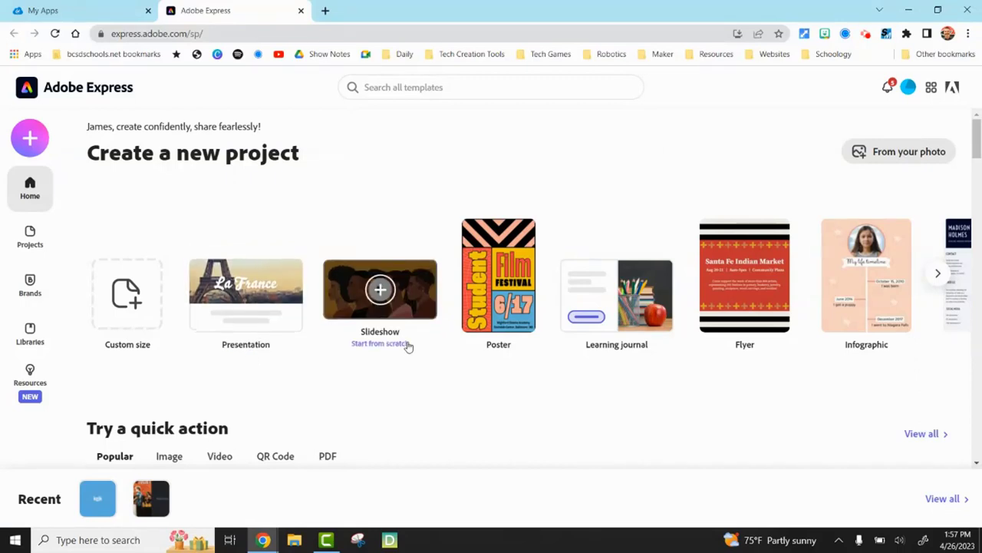
{"action": "mouse_move", "coordinate": [709, 344]}
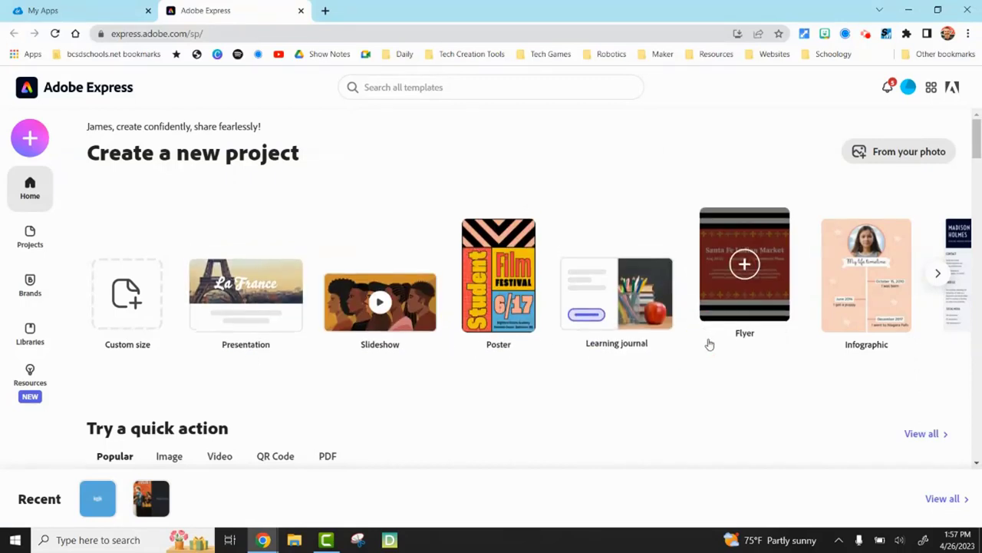
Advance the Create a new project carousel to reveal Resume, Worksheet, Lesson plan and Report card
{"action": "left_click", "coordinate": [936, 272]}
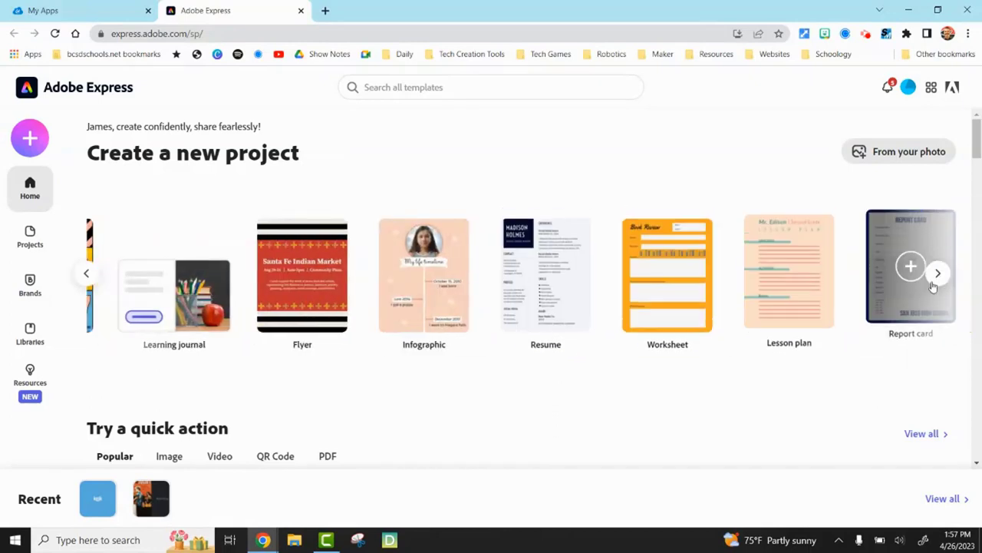
Scroll down to Try a quick action, showing remove background, resize image, GIF and trim video
{"action": "scroll", "scroll_direction": "down", "scroll_amount": 3}
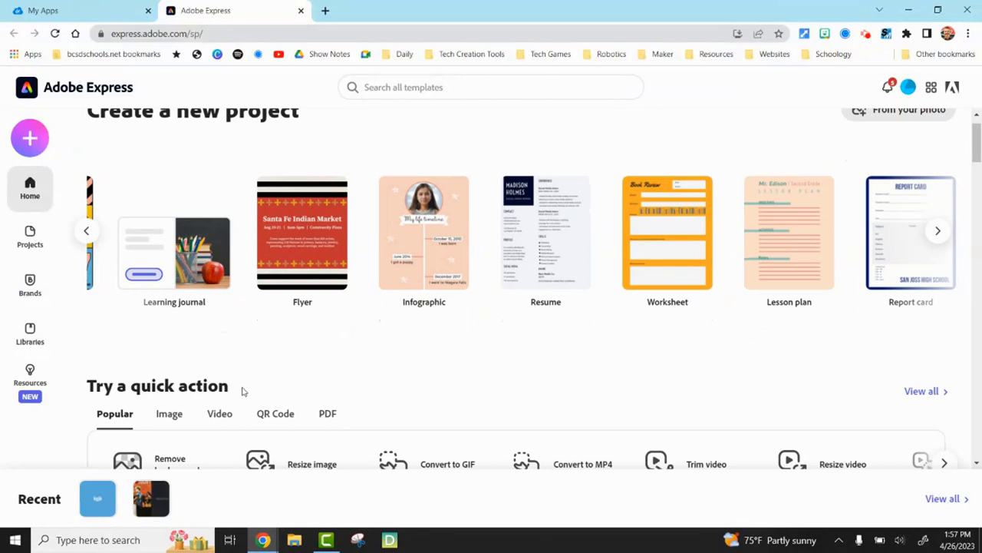
{"action": "scroll", "scroll_direction": "down", "scroll_amount": 3}
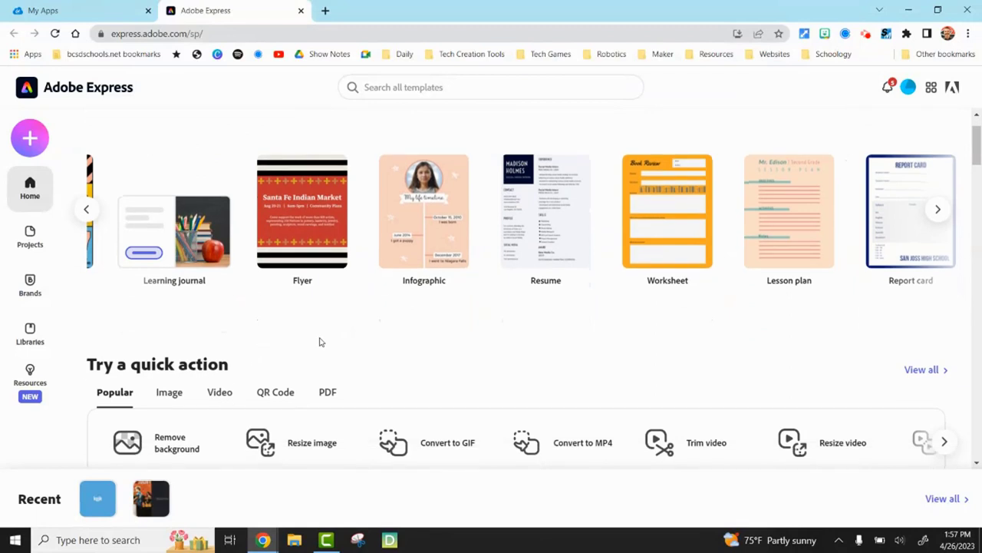
{"action": "scroll", "scroll_direction": "down", "scroll_amount": 3}
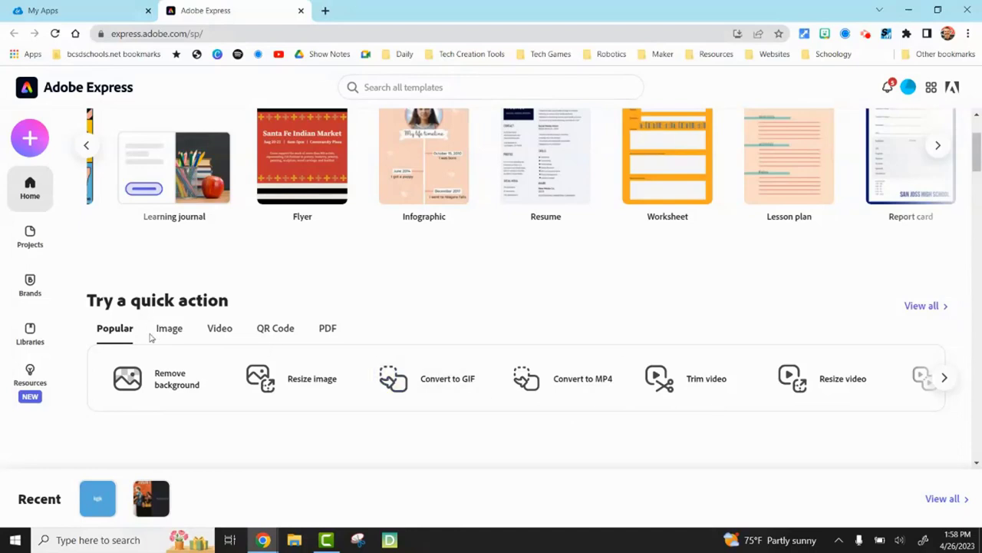
Browse the Image, Video and QR Code quick action categories, ending on QR Code
{"action": "left_click", "coordinate": [169, 328]}
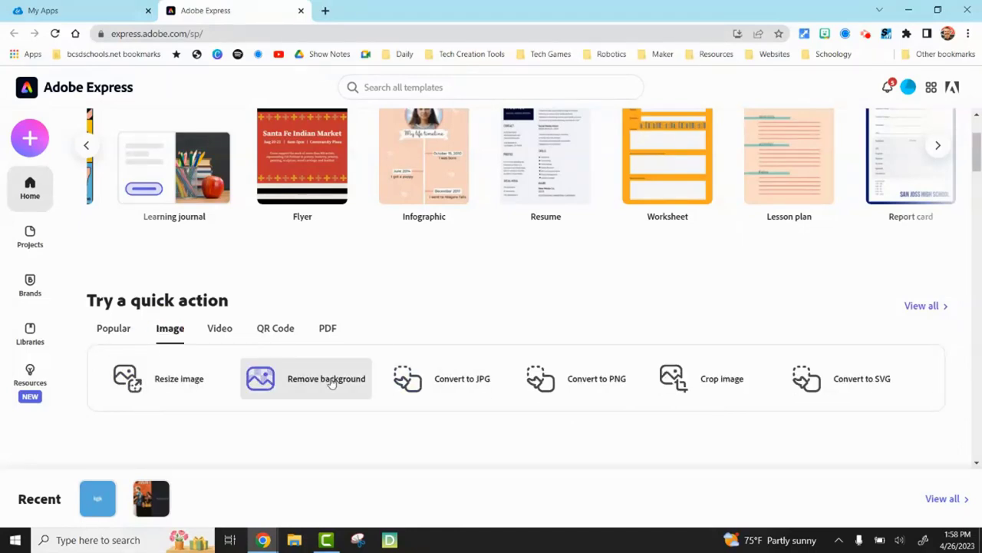
{"action": "mouse_move", "coordinate": [588, 353]}
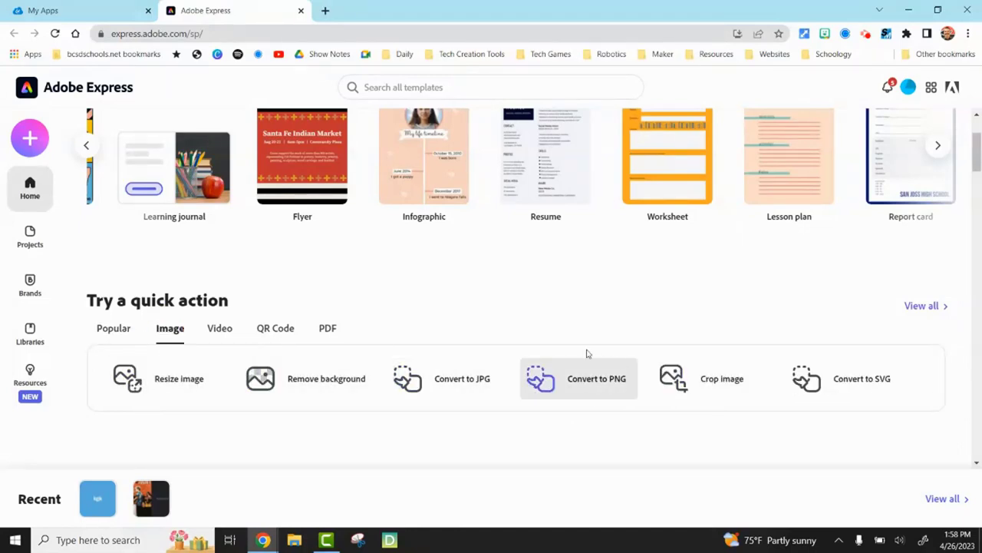
{"action": "left_click", "coordinate": [219, 328]}
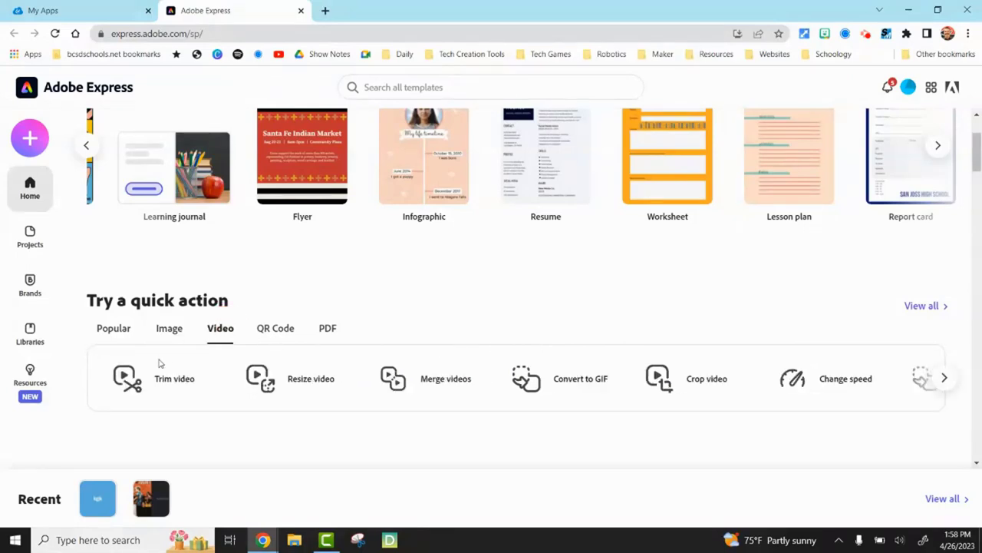
{"action": "mouse_move", "coordinate": [461, 374]}
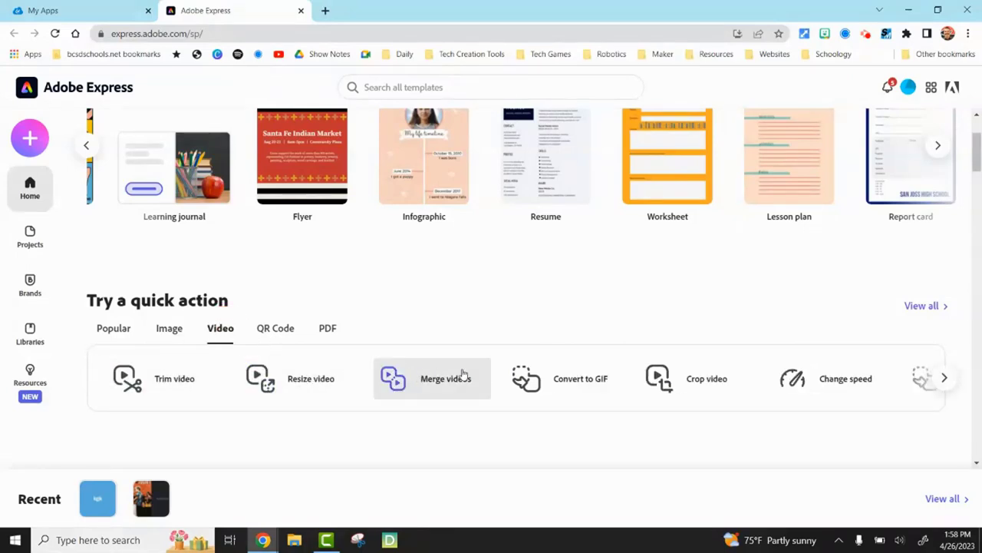
{"action": "mouse_move", "coordinate": [559, 389]}
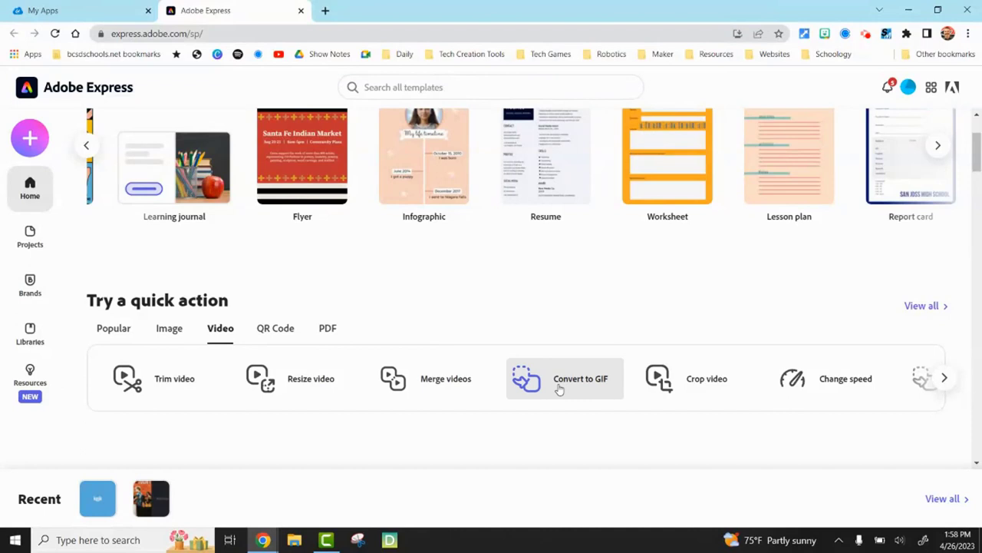
{"action": "mouse_move", "coordinate": [514, 347]}
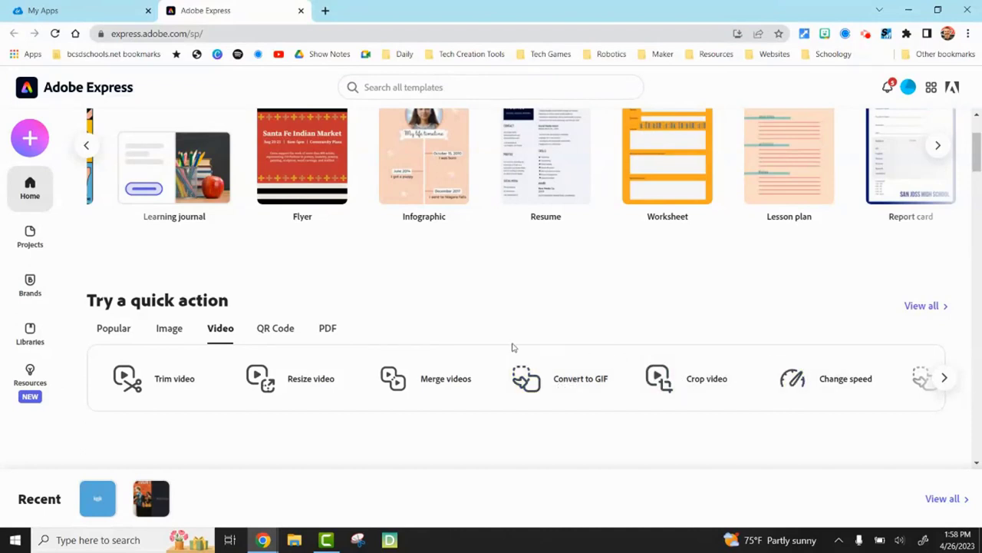
{"action": "left_click", "coordinate": [275, 328]}
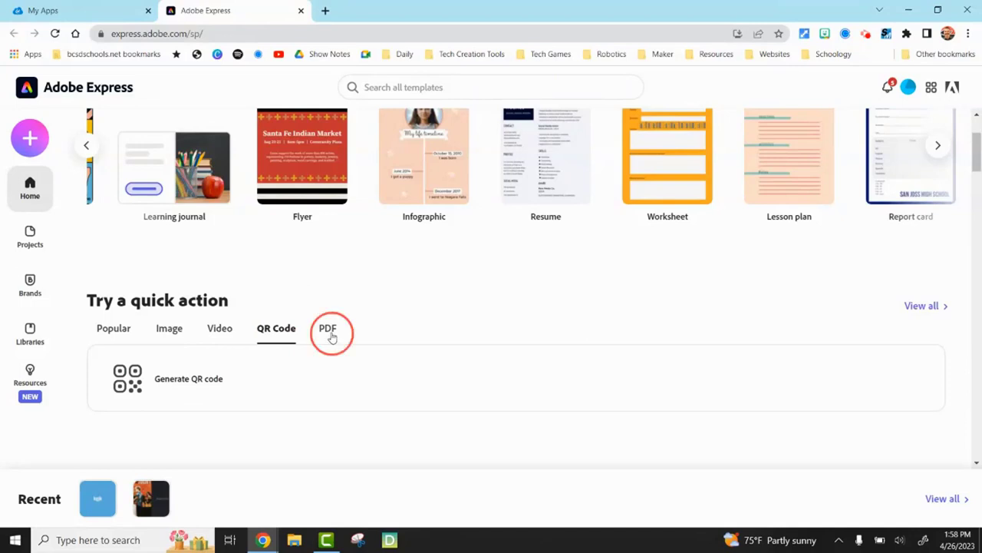
Show the PDF quick actions, then return the template carousel to Custom size
{"action": "left_click", "coordinate": [330, 329]}
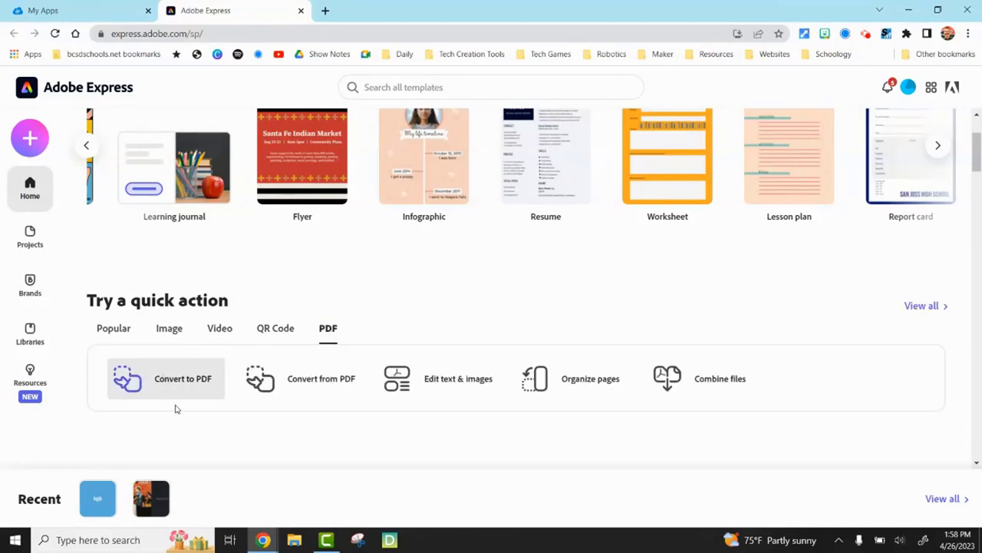
{"action": "mouse_move", "coordinate": [417, 425]}
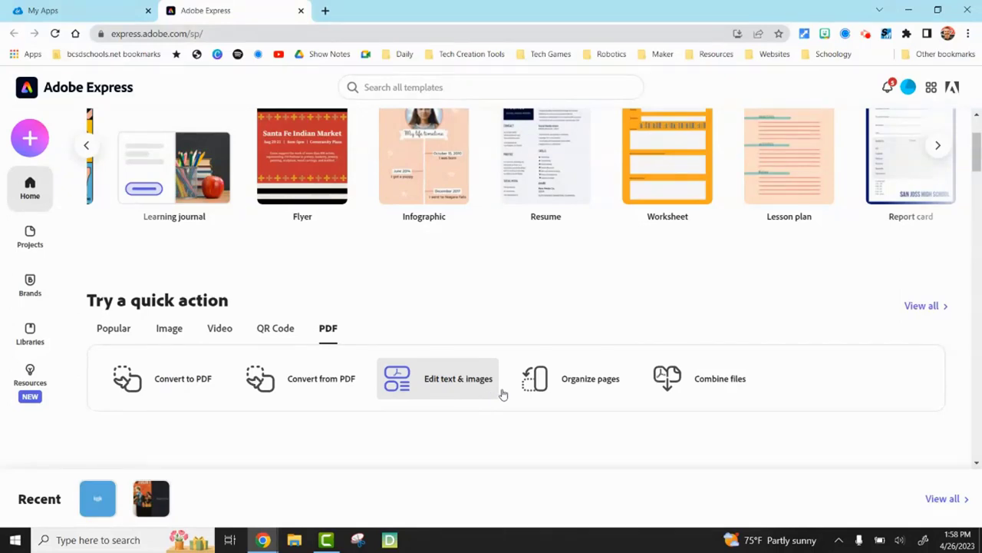
{"action": "mouse_move", "coordinate": [663, 426]}
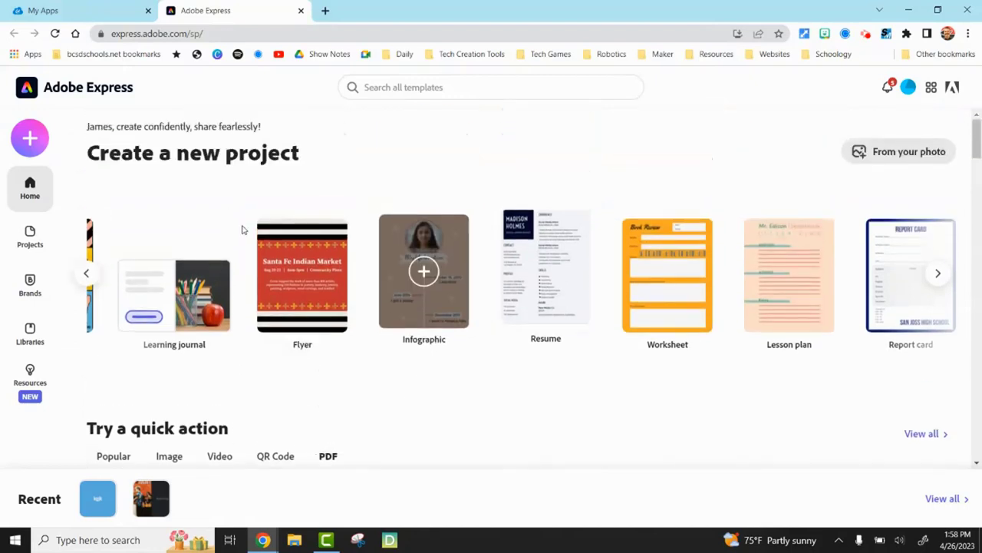
{"action": "left_click", "coordinate": [86, 272]}
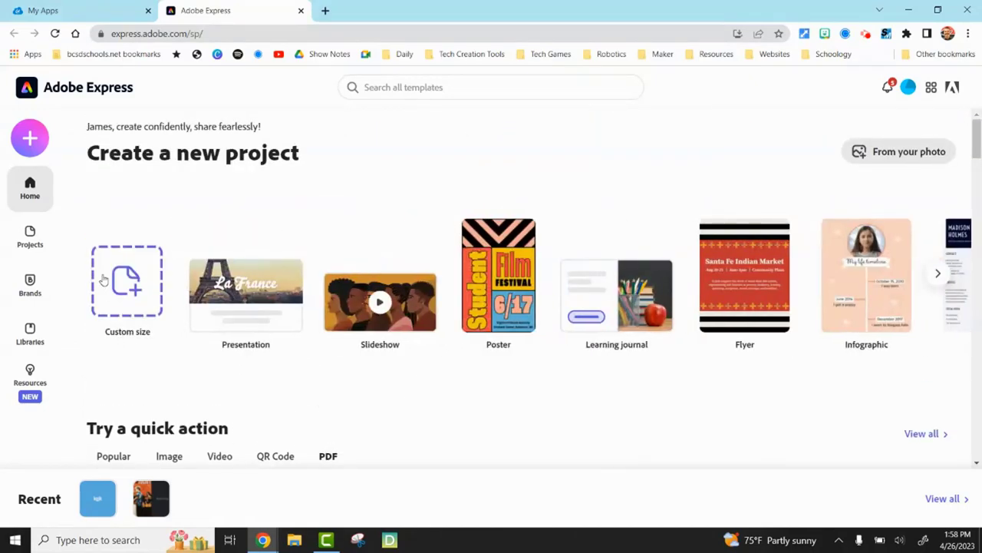